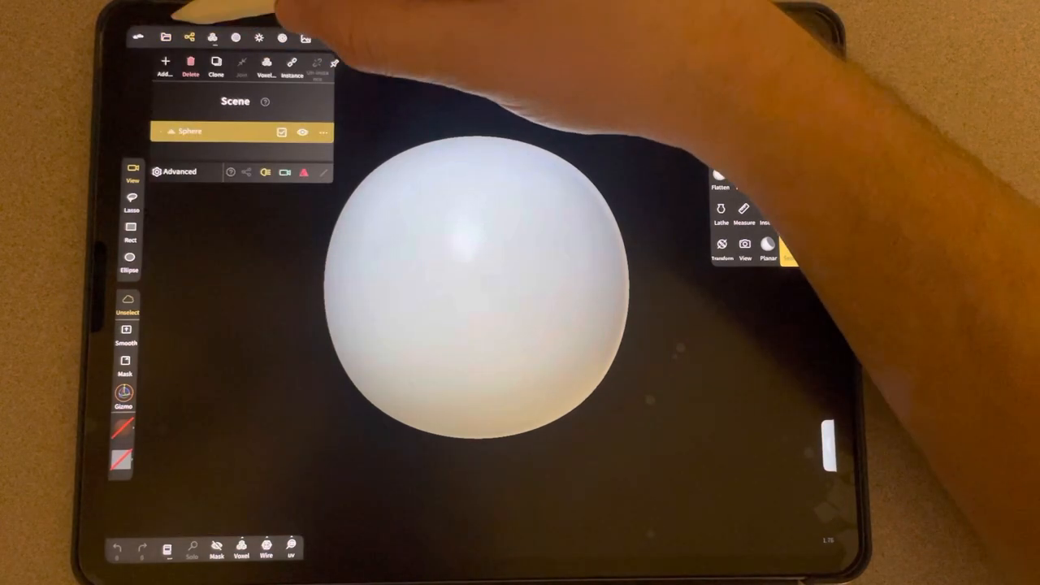
# - Delete the default Sphere and add a Torus primitive in its place
pyautogui.click(324, 132)
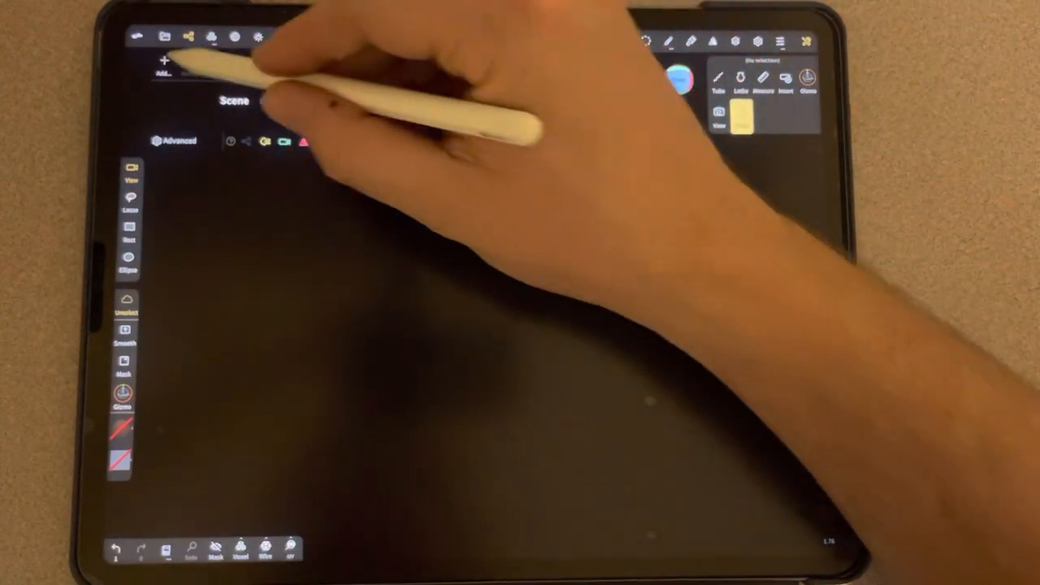
pyautogui.click(166, 62)
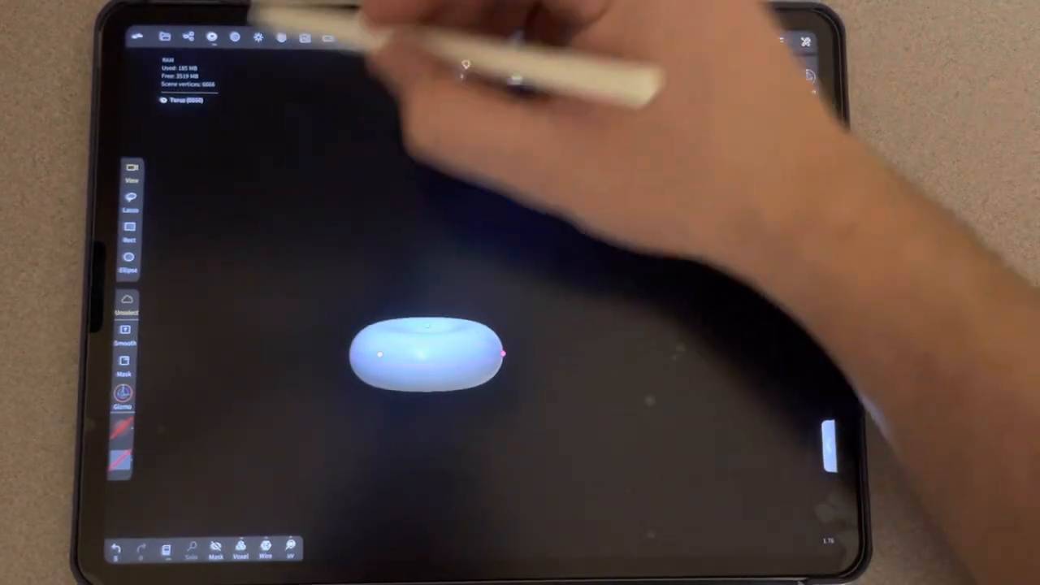
# - Apply a Curve repeater to the torus and stretch the curve into a long segmented hose
pyautogui.click(679, 81)
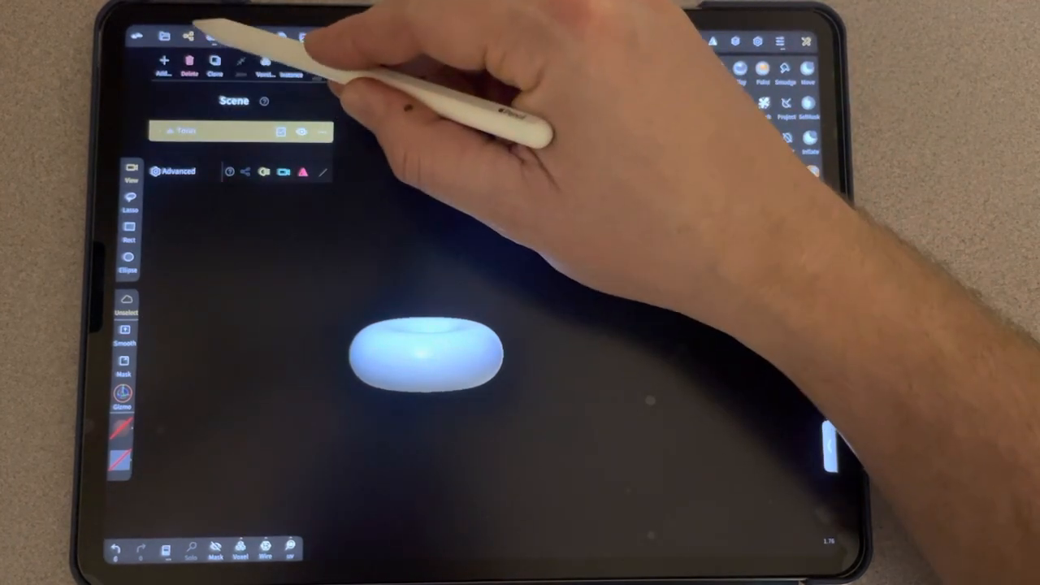
pyautogui.click(162, 62)
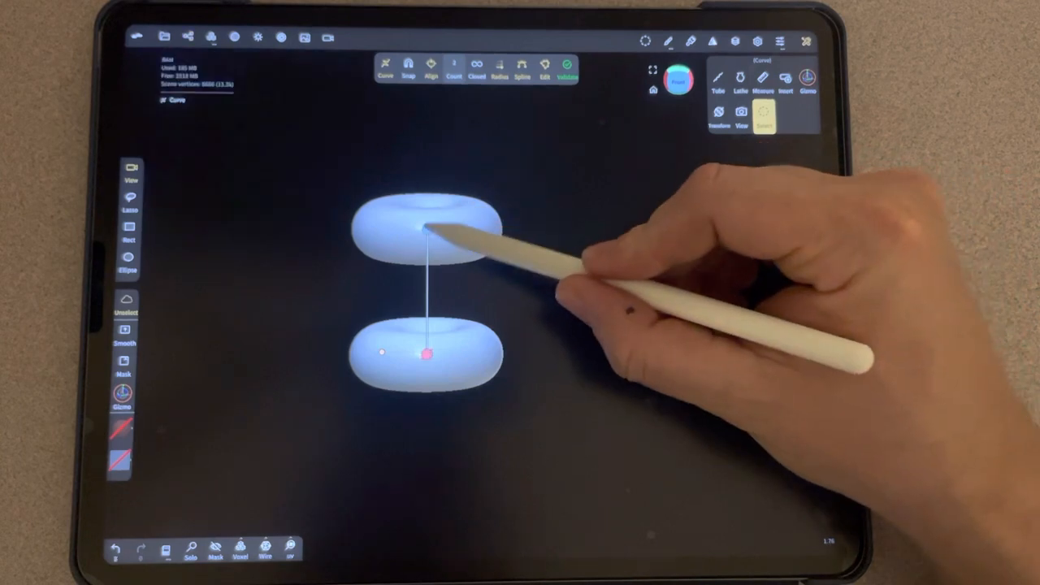
pyautogui.moveTo(436, 227); pyautogui.dragTo(528, 154)
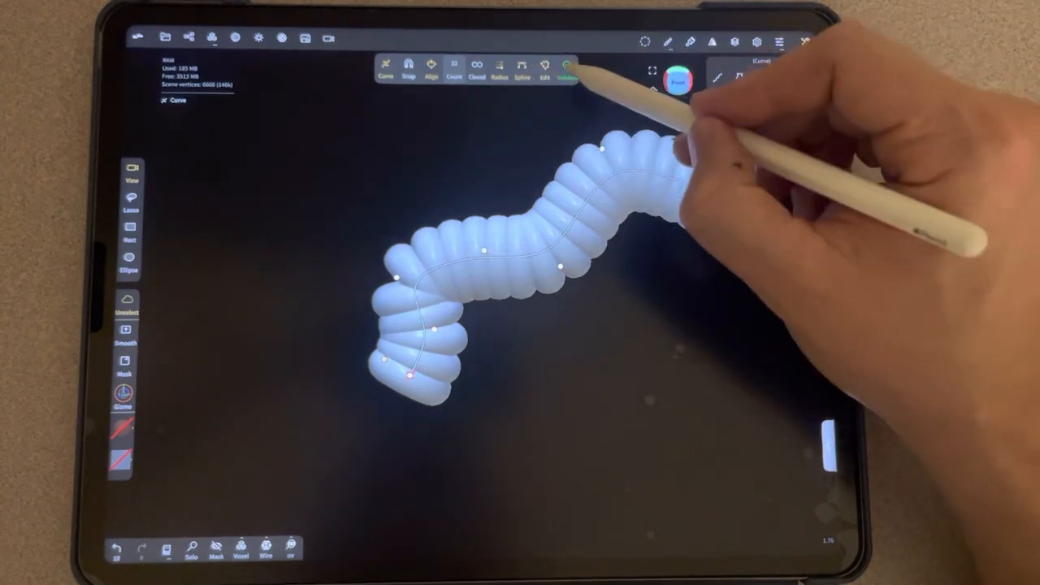
# - Validate the curve repeater as Un-instanced copies so each torus becomes a separate object
pyautogui.click(567, 65)
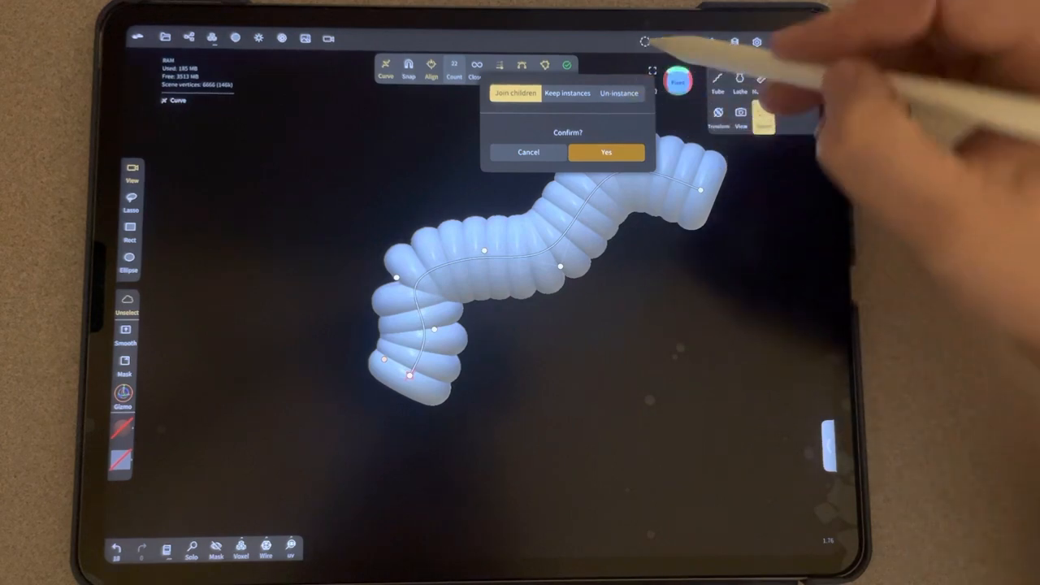
pyautogui.click(619, 92)
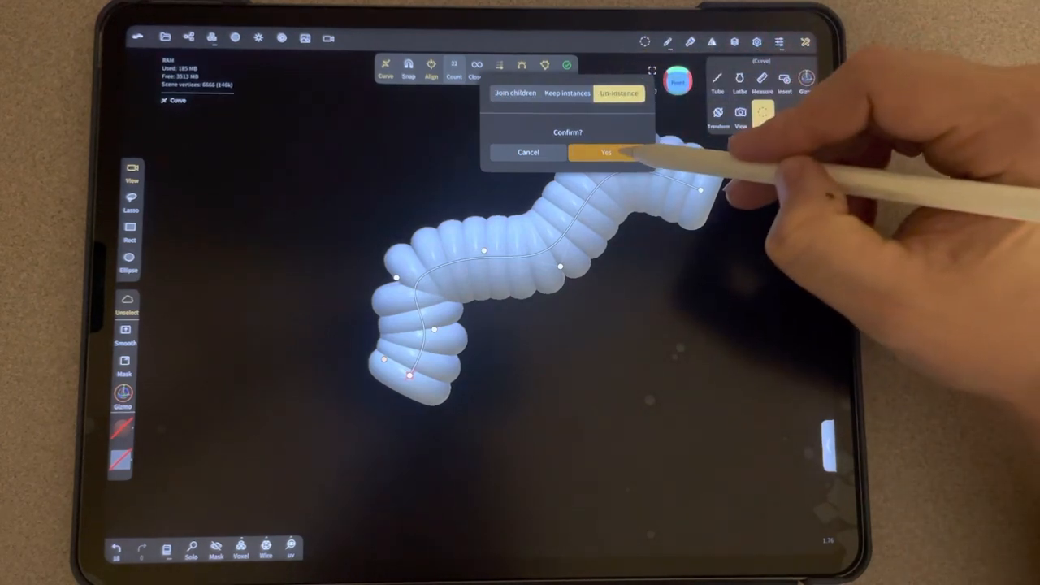
pyautogui.click(606, 153)
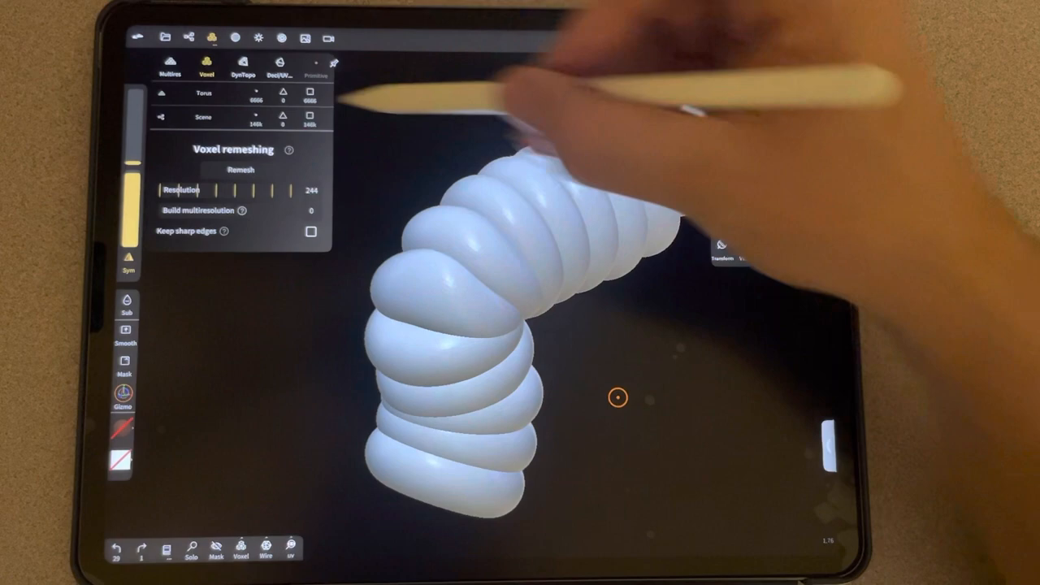
# - Voxel remesh the curled hose segments
pyautogui.click(240, 169)
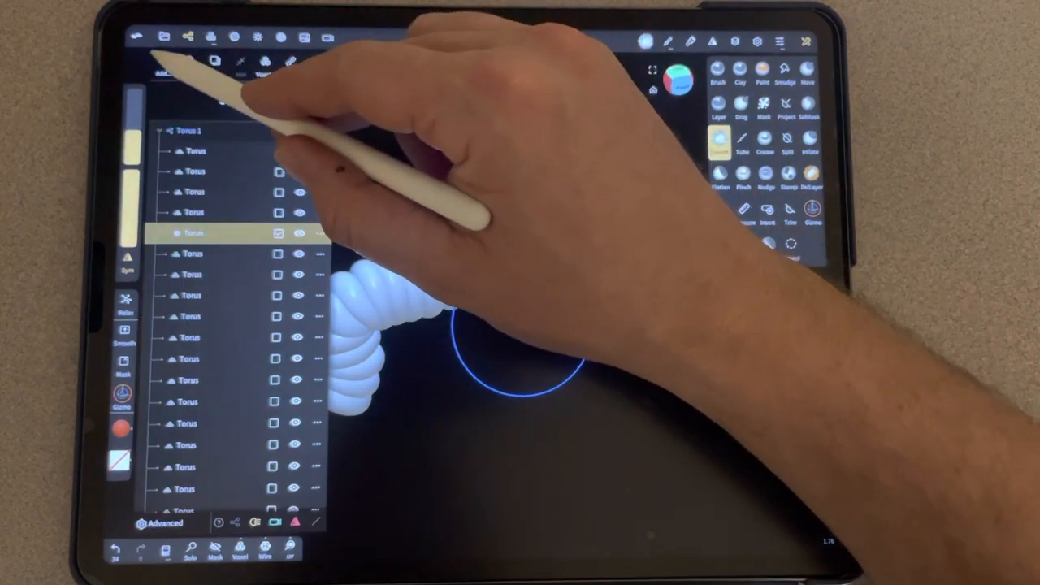
# - Hide the torus hose and add a fresh Sphere primitive to sculpt
pyautogui.click(163, 62)
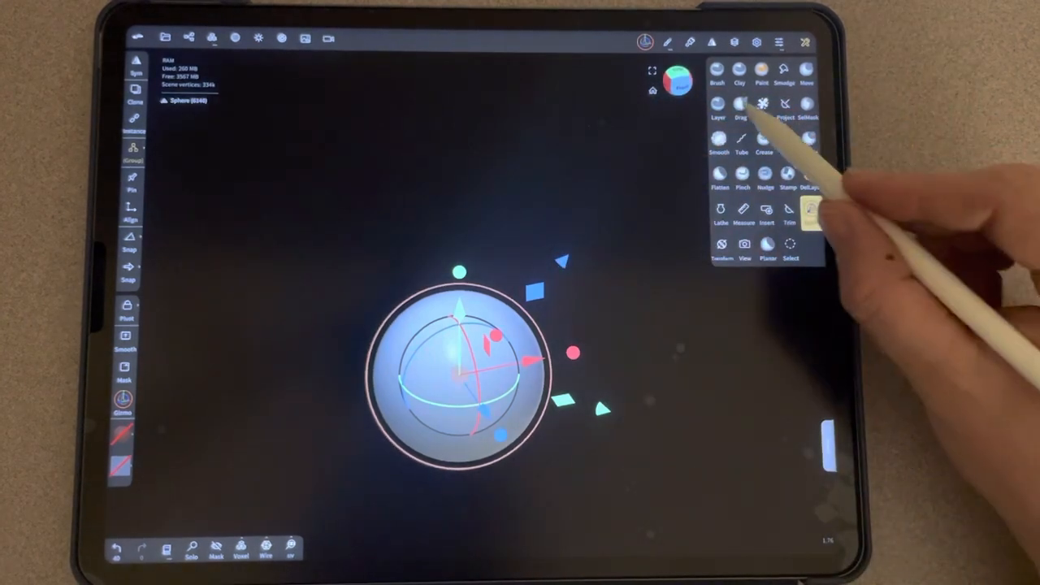
# - Use the Drag brush to pull the sphere into a lopsided blob with an upper bulge
pyautogui.click(741, 104)
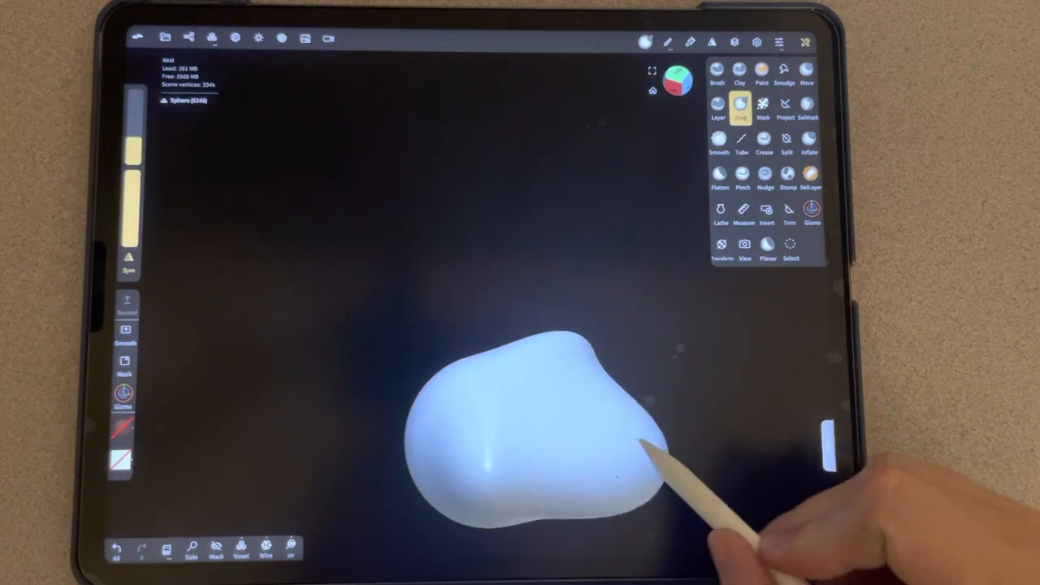
pyautogui.moveTo(633, 455); pyautogui.dragTo(487, 350)
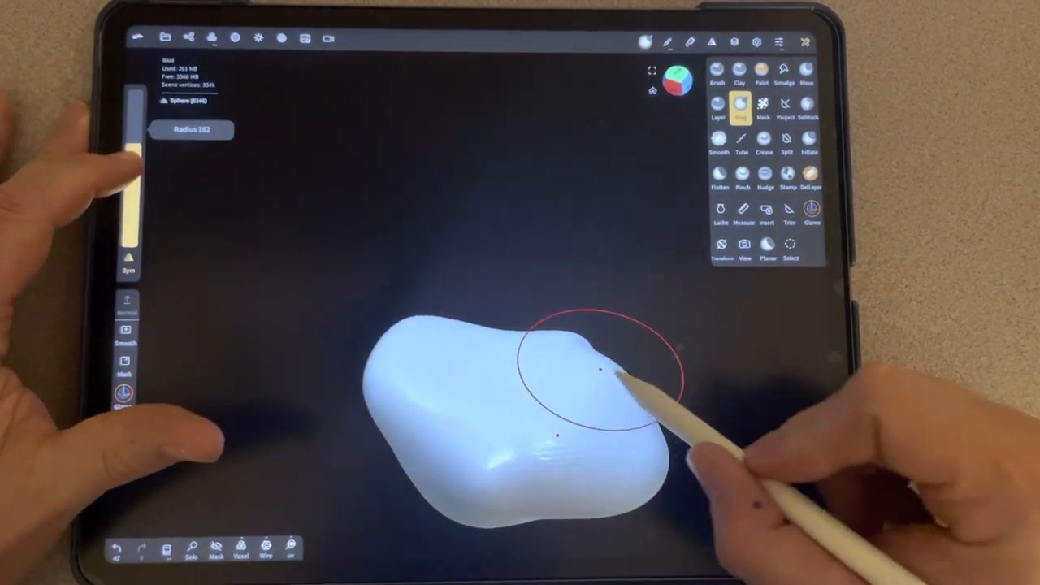
pyautogui.moveTo(598, 370); pyautogui.dragTo(641, 471)
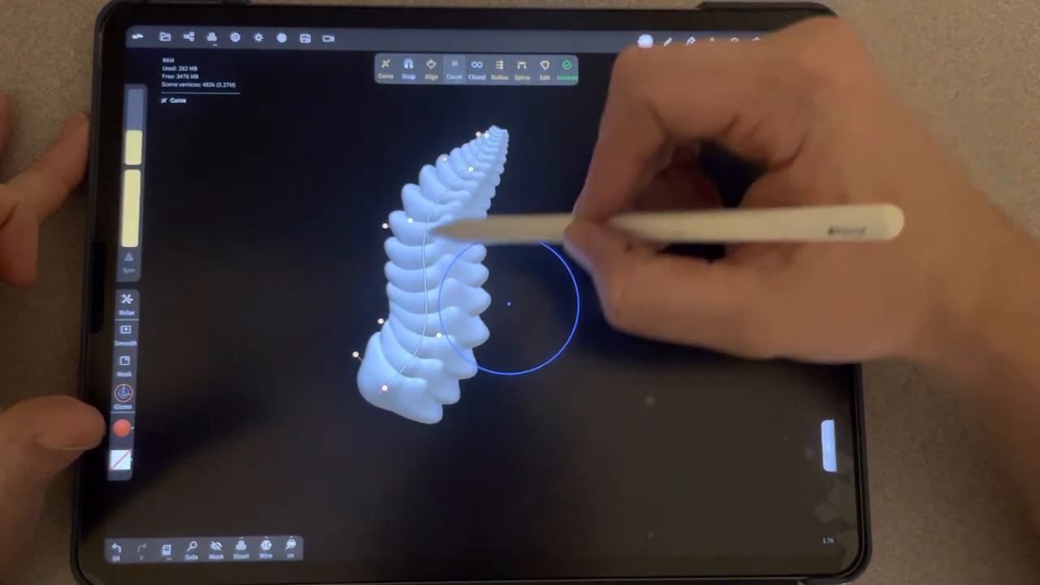
# - Taper the repeated blobs along the curve and validate them into joined geometry
pyautogui.click(454, 65)
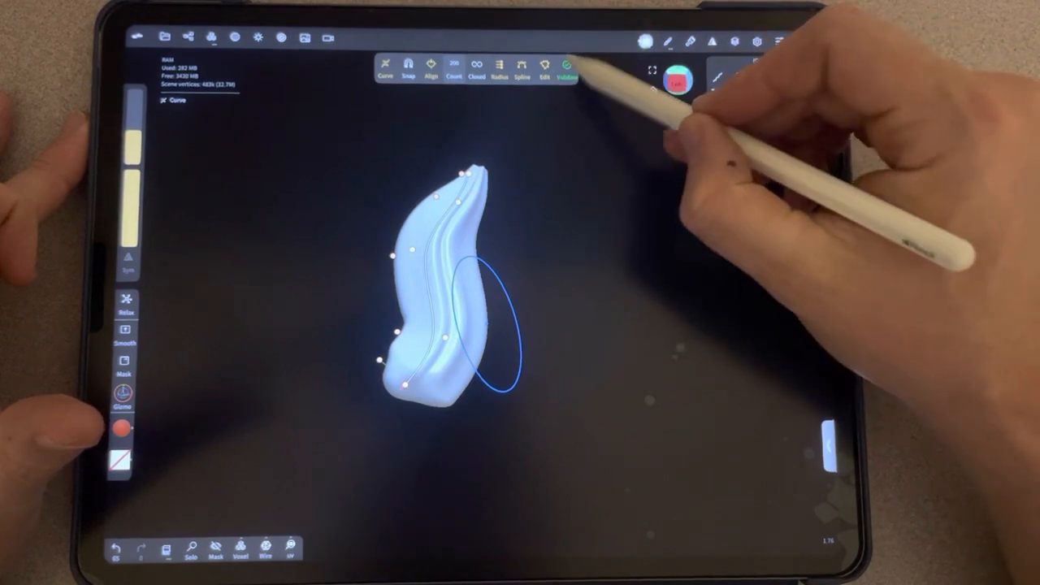
pyautogui.click(568, 65)
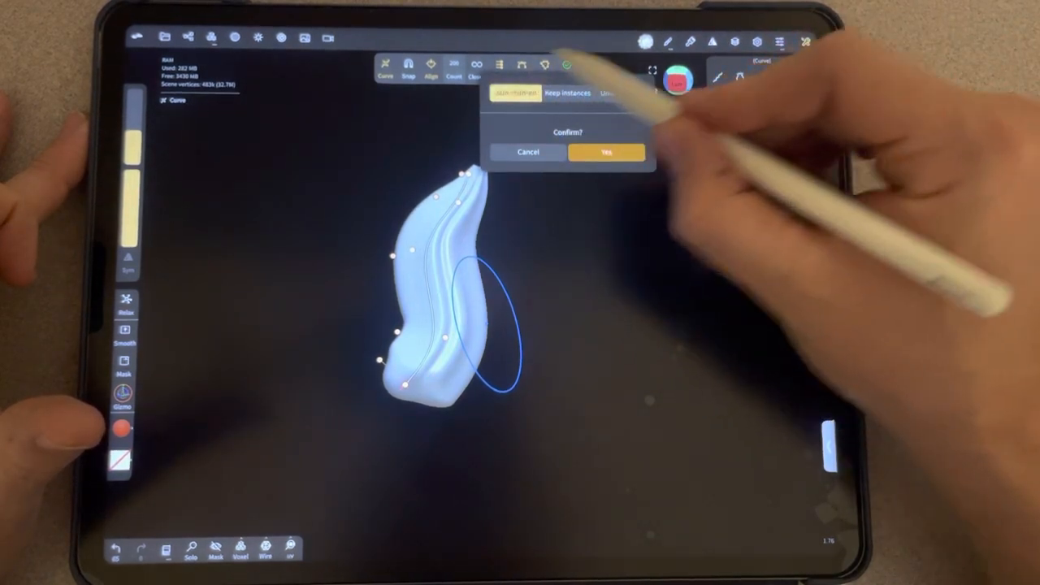